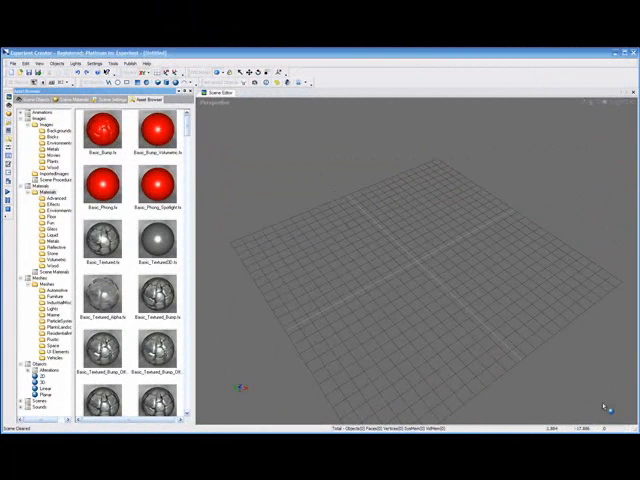
mouse_move(543, 371)
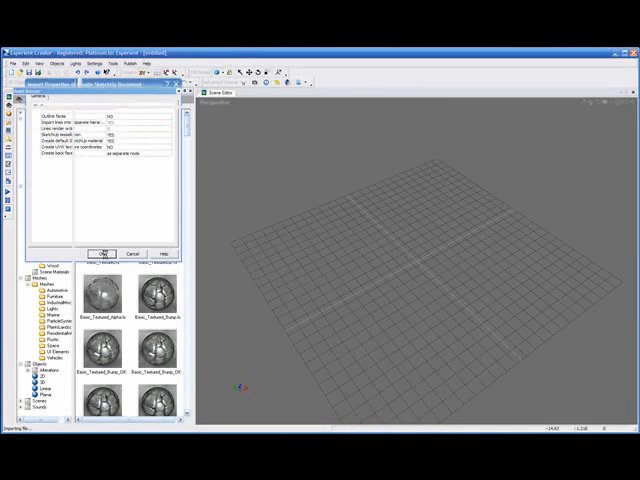
- Accept the Import Properties to load the SketchUp terrain with mountains and water
click(104, 253)
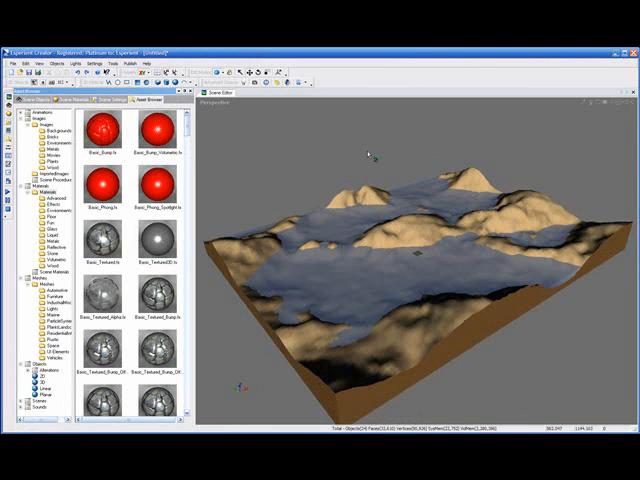
mouse_move(565, 125)
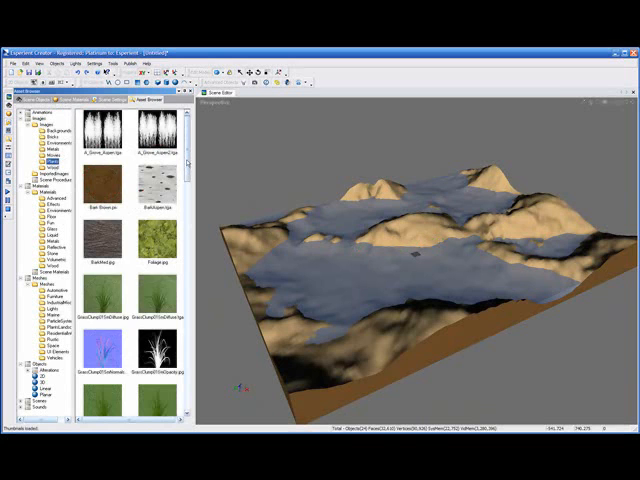
- Scroll through the plant and ground texture thumbnails in the Images > Plants folder
scroll(down, 3)
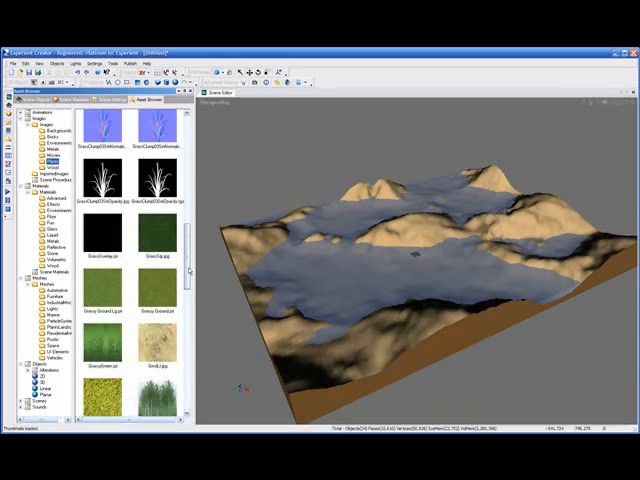
scroll(down, 3)
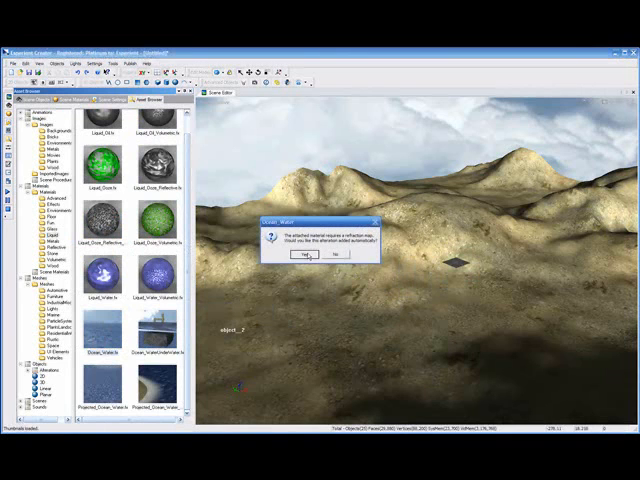
- Accept adding the refraction map required by the Ocean_Water material
click(308, 256)
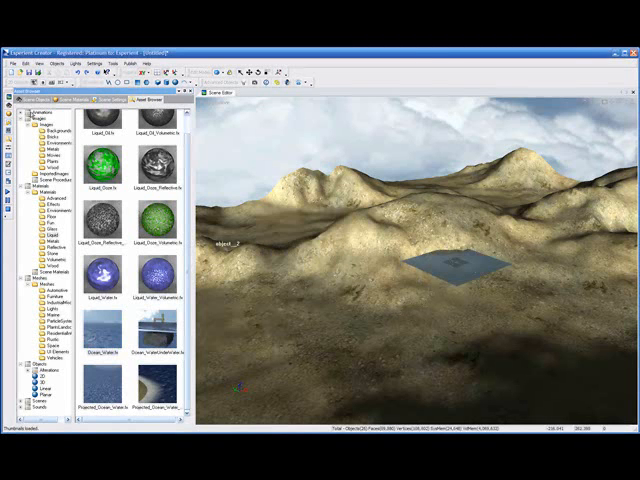
- Operate the toolbar to begin scaling the ocean water plane over the terrain
click(30, 96)
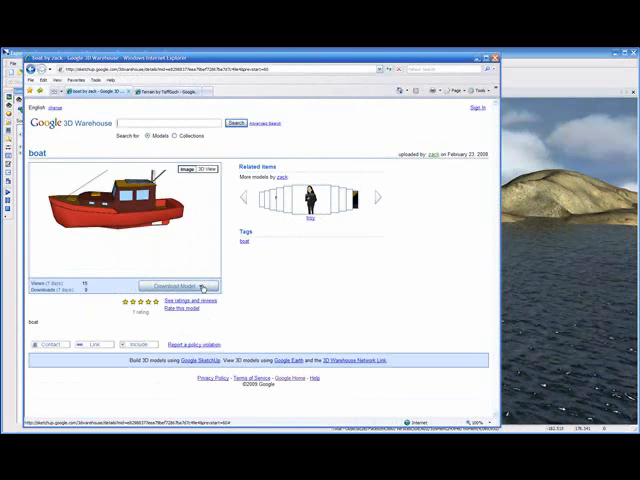
- Reveal the boat's download formats: SketchUp 6, SketchUp 5 and Collada
click(208, 286)
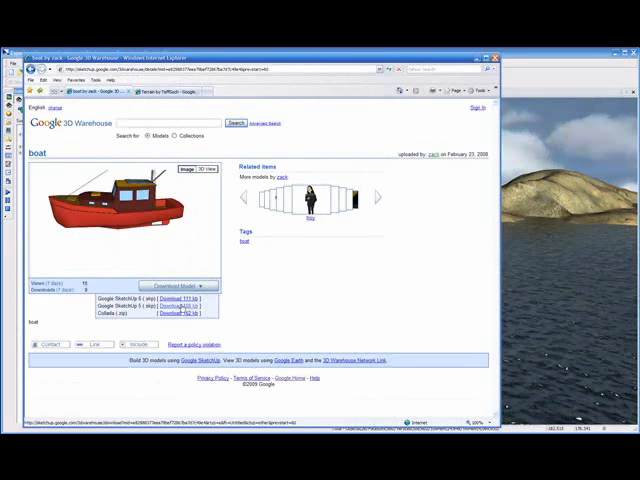
mouse_move(390, 292)
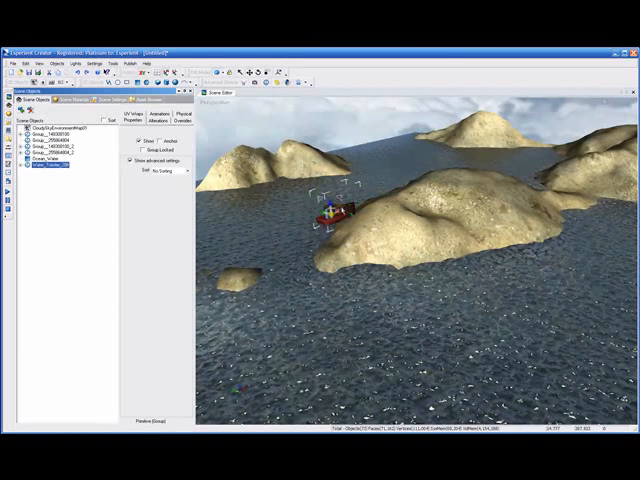
- Drag the red boat onto the ocean water among the hills
drag(330, 210, 370, 265)
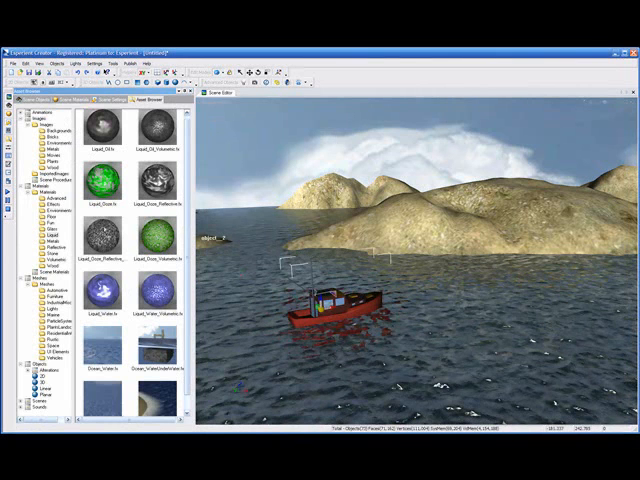
click(60, 330)
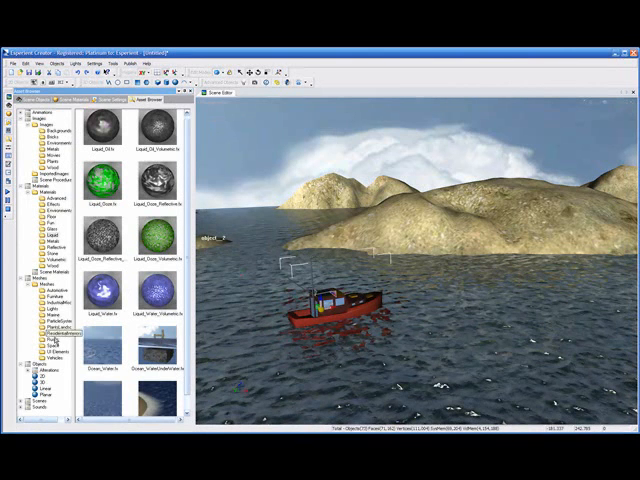